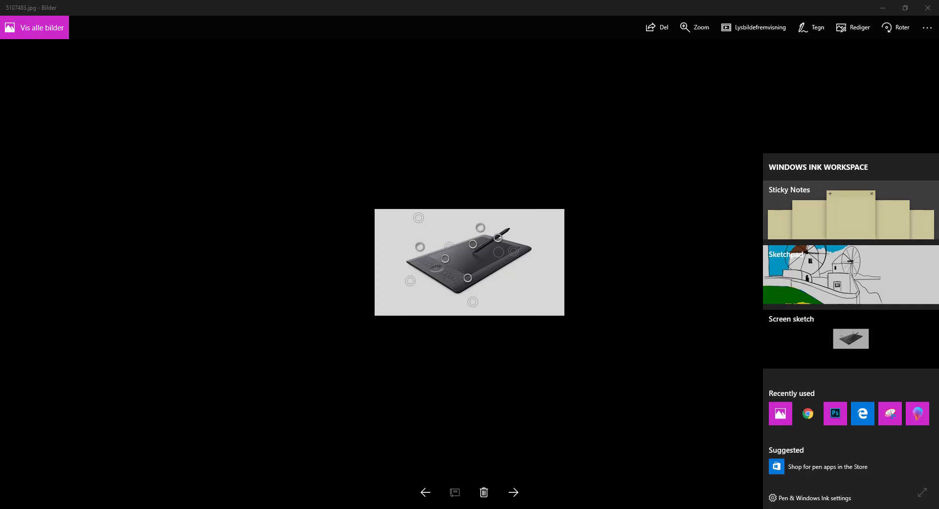
# Reach the Pen & Windows Ink page from the Windows Ink Workspace panel
pyautogui.click(815, 498)
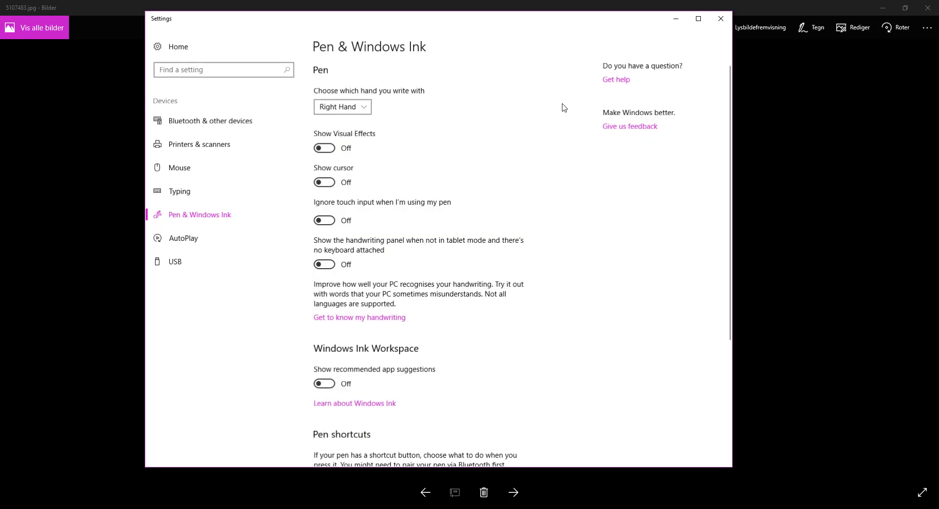
pyautogui.scroll(-3)
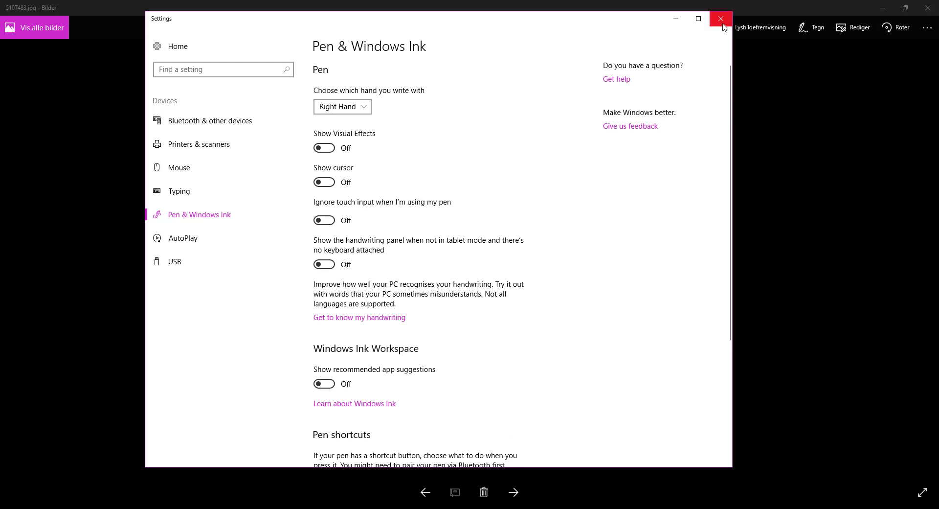
pyautogui.moveTo(590, 118)
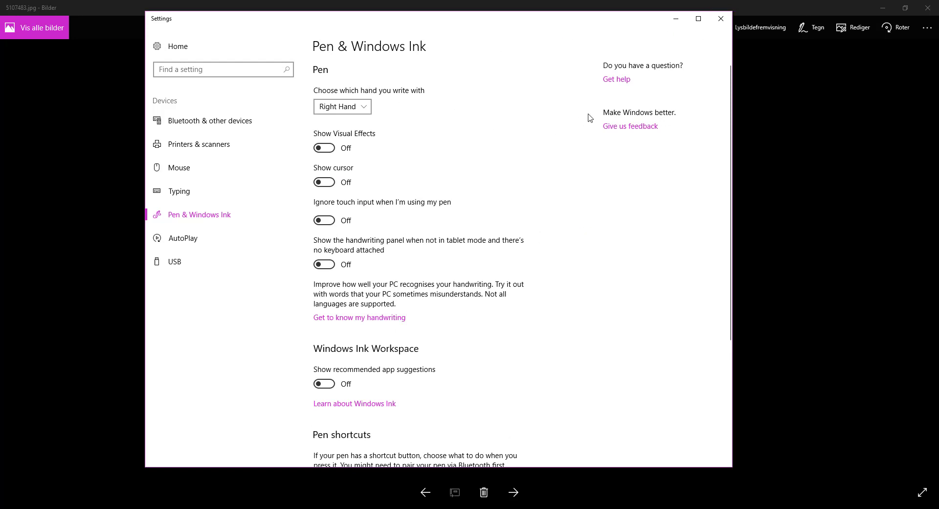
# Search Start for 'pen' then 'flick' and launch 'Turn flicks on or off'
pyautogui.click(223, 69)
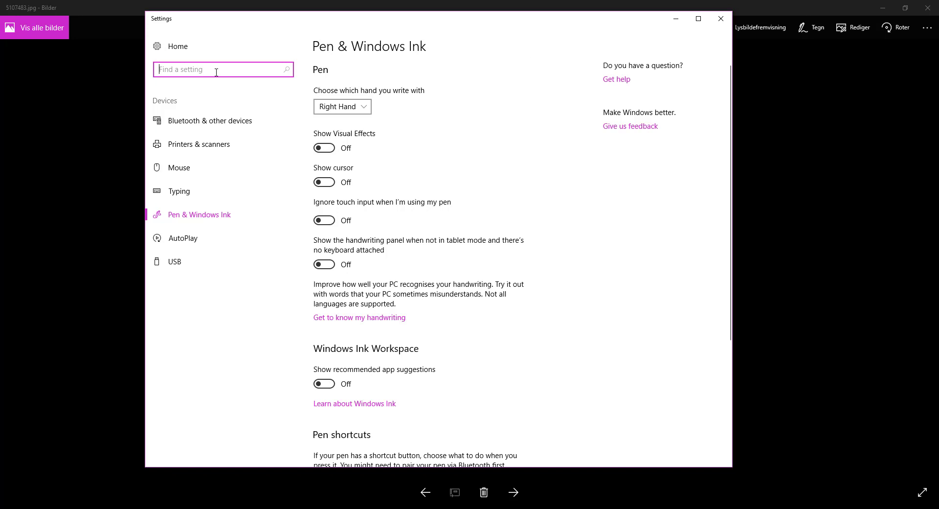
pyautogui.write('pen')
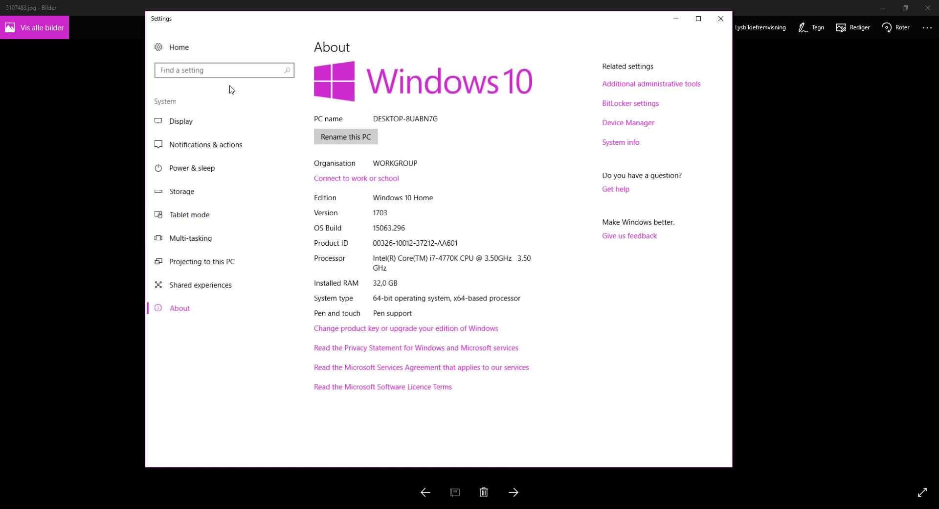
pyautogui.moveTo(446, 146)
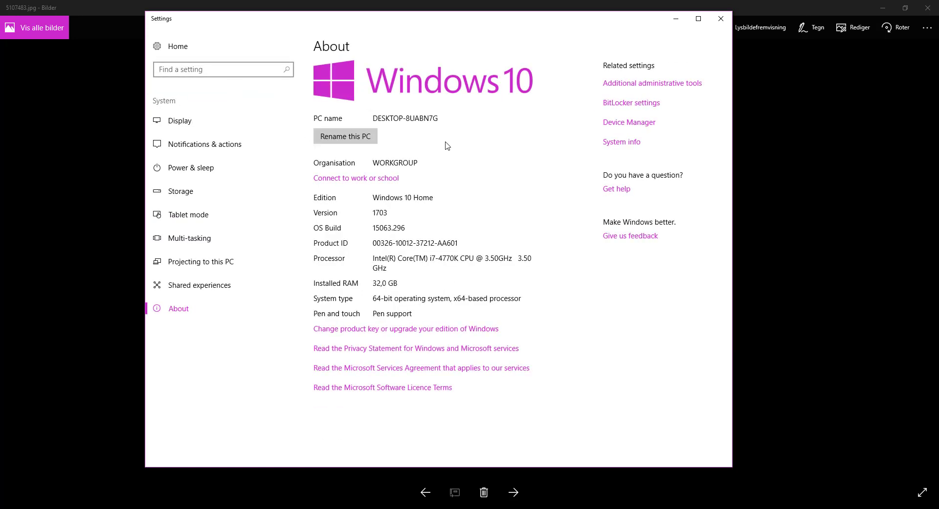
pyautogui.moveTo(517, 58)
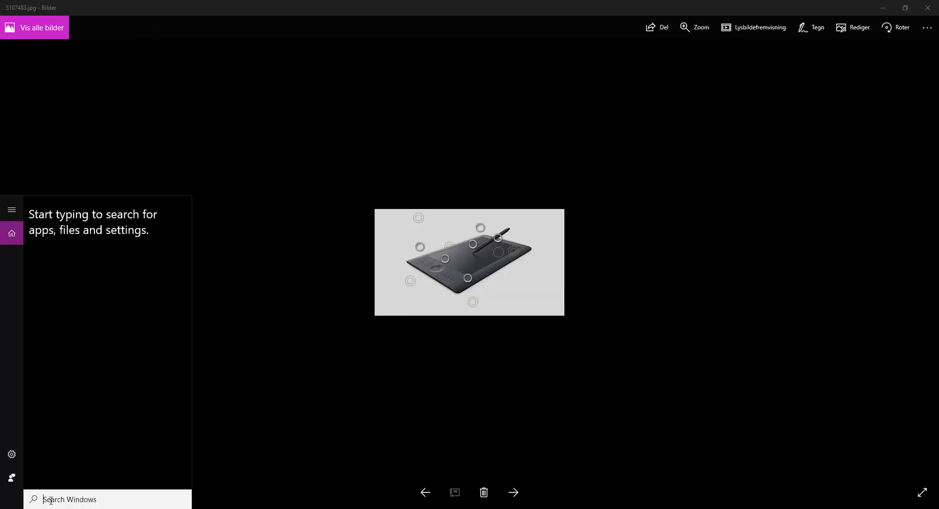
pyautogui.write('flick')
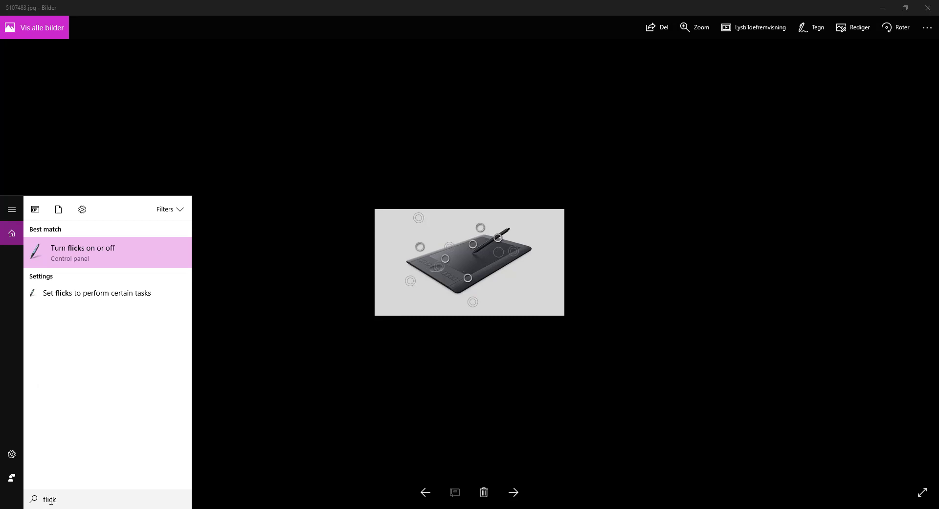
pyautogui.click(83, 247)
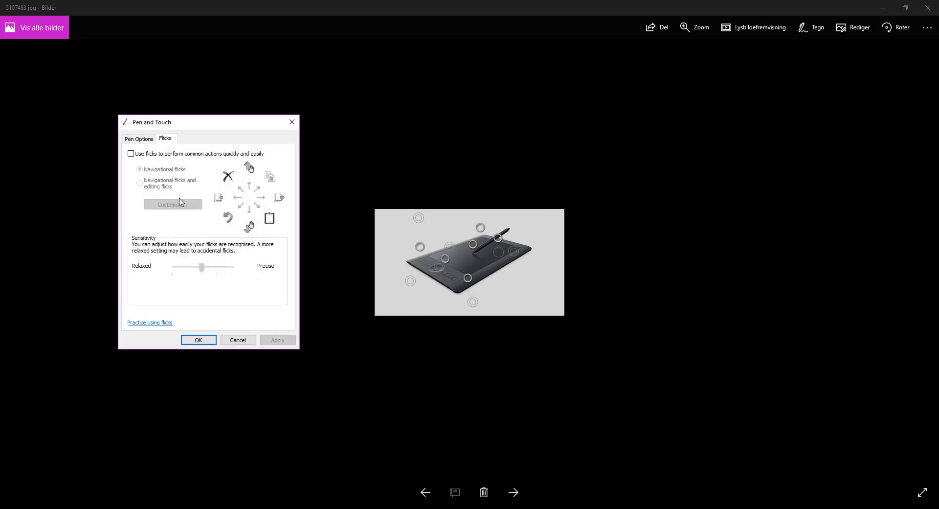
# In Pen and Touch Pen Options, select the Press and hold action and show its settings
pyautogui.click(138, 138)
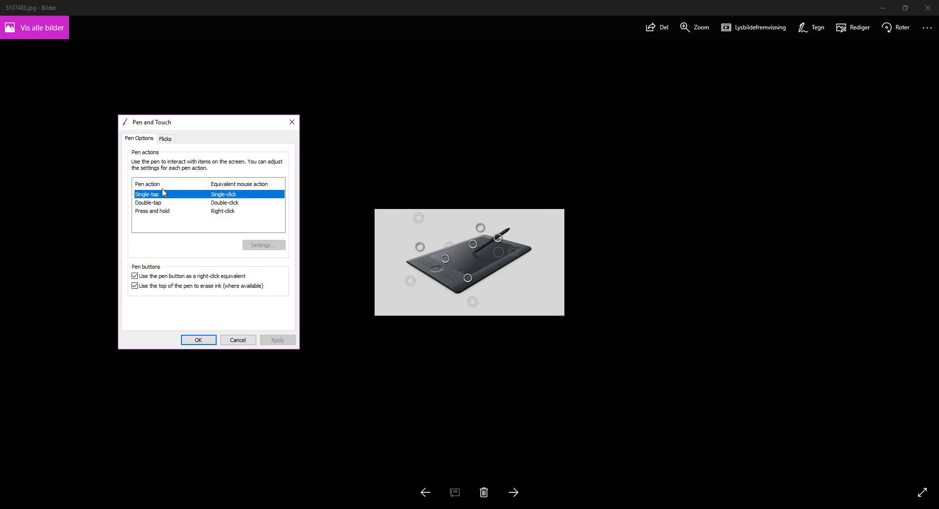
pyautogui.click(153, 210)
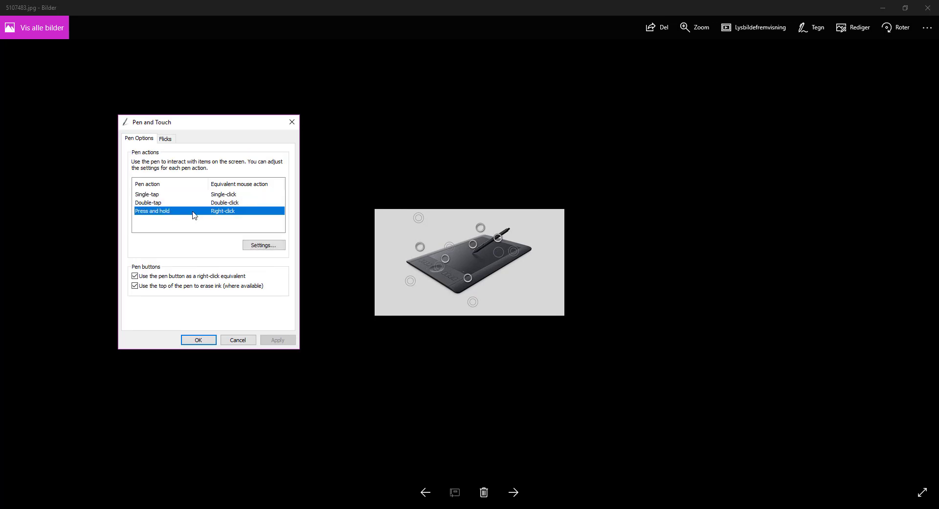
pyautogui.click(264, 246)
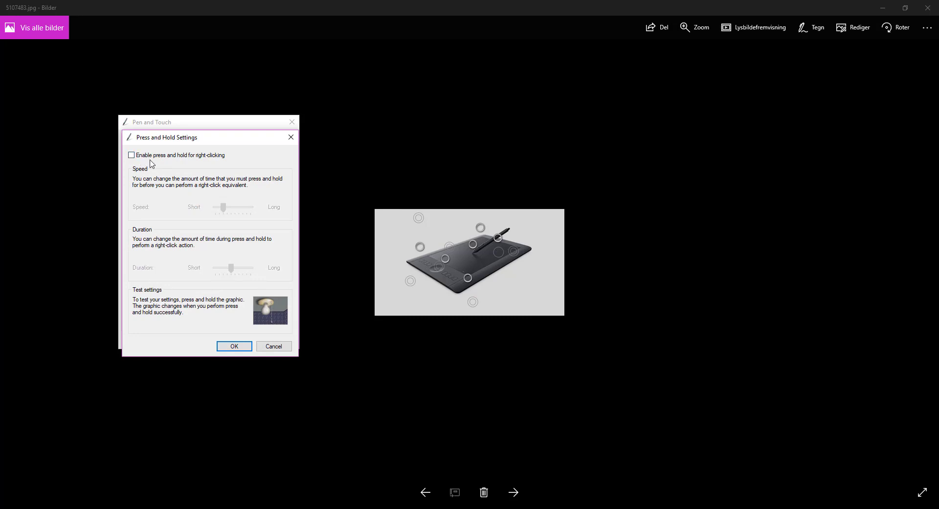
pyautogui.moveTo(593, 244)
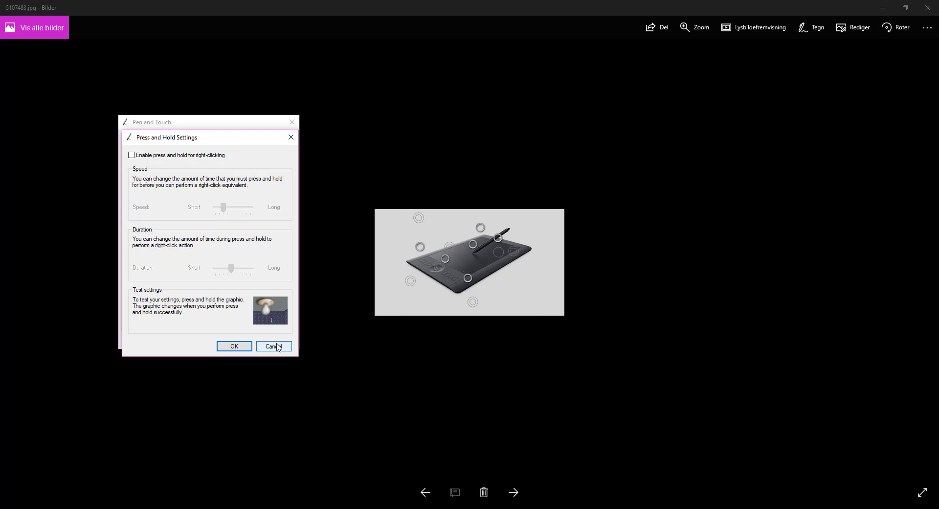
# Cancel the Press and Hold Settings dialog without saving changes
pyautogui.click(273, 345)
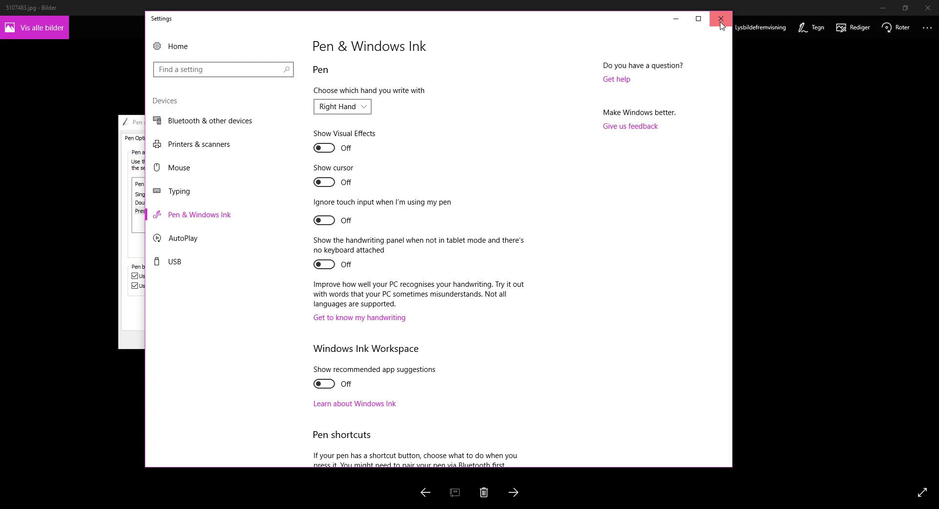
# Close the Settings window, leaving only the Pen and Touch dialog
pyautogui.click(722, 19)
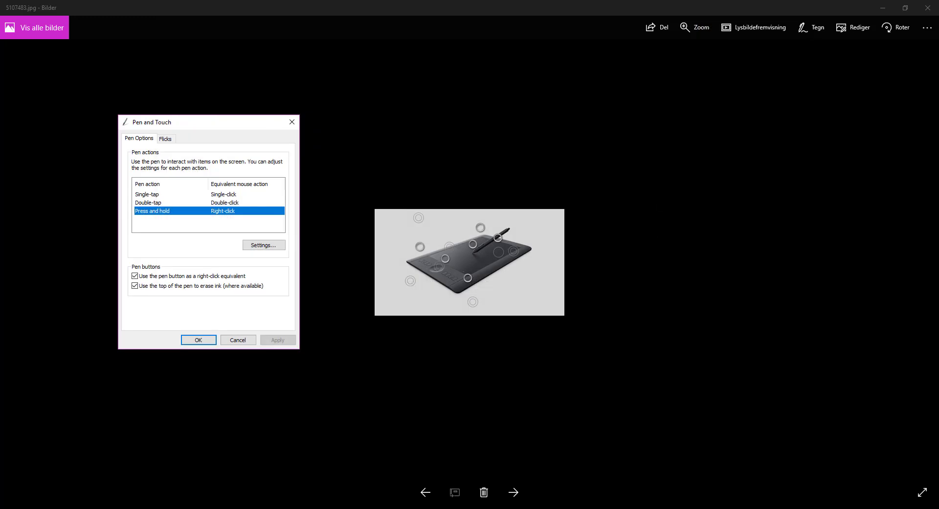